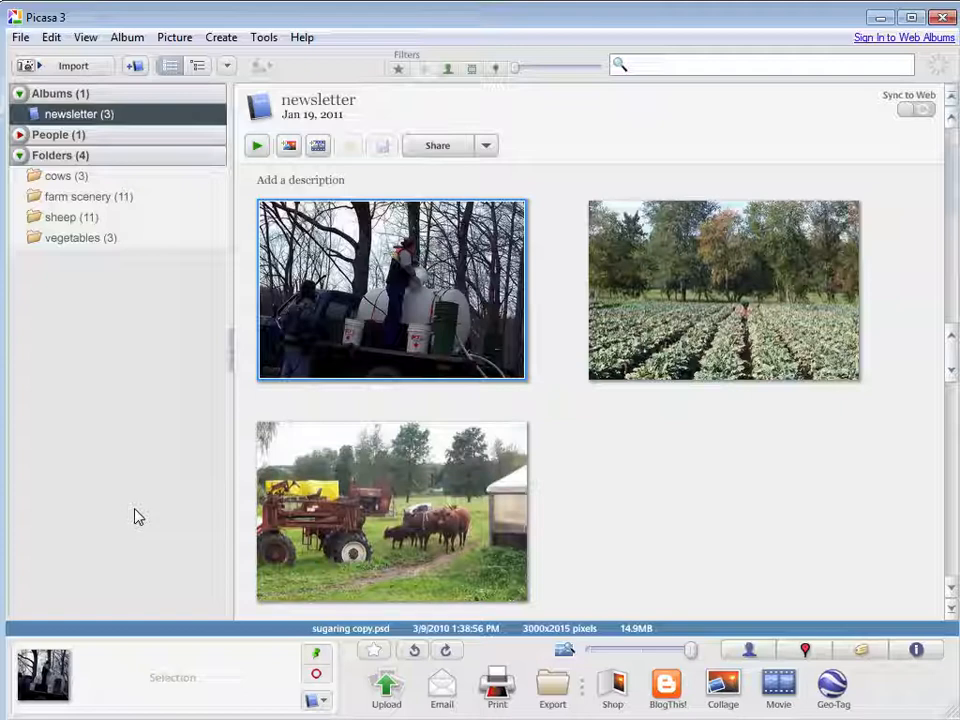
mouse_move(118, 128)
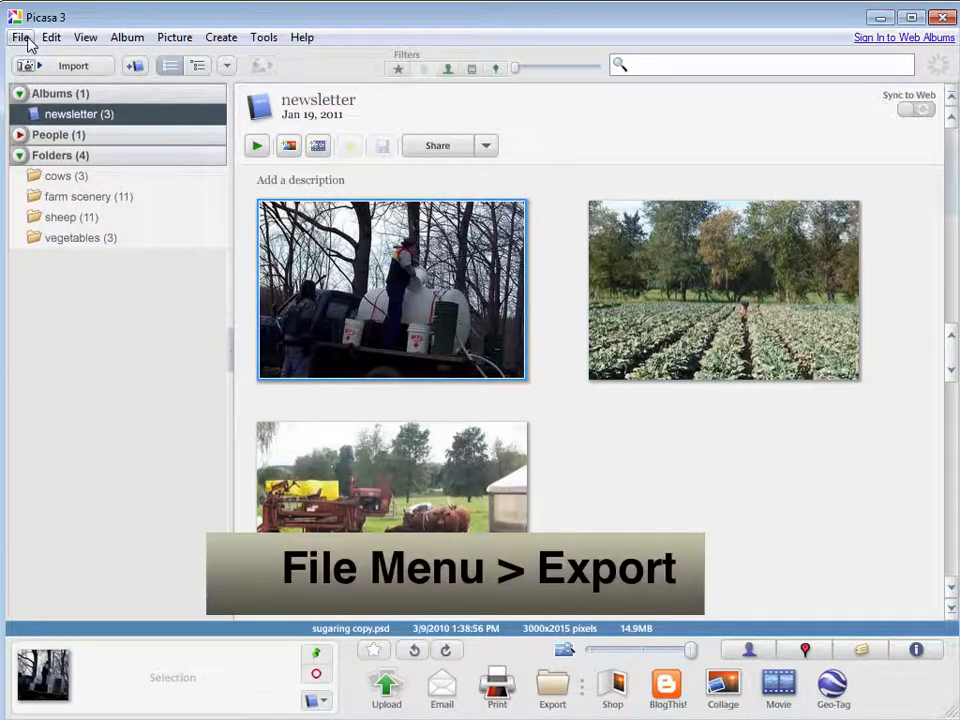
- Open Export Picture to Folder from the File menu for the selected newsletter photo
click(19, 37)
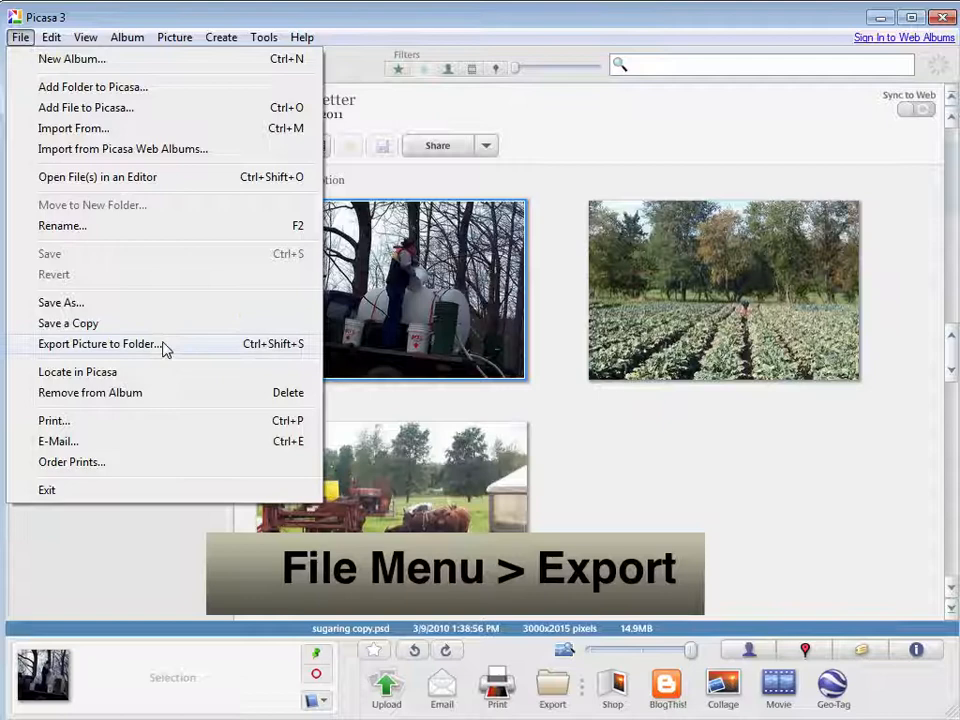
click(99, 344)
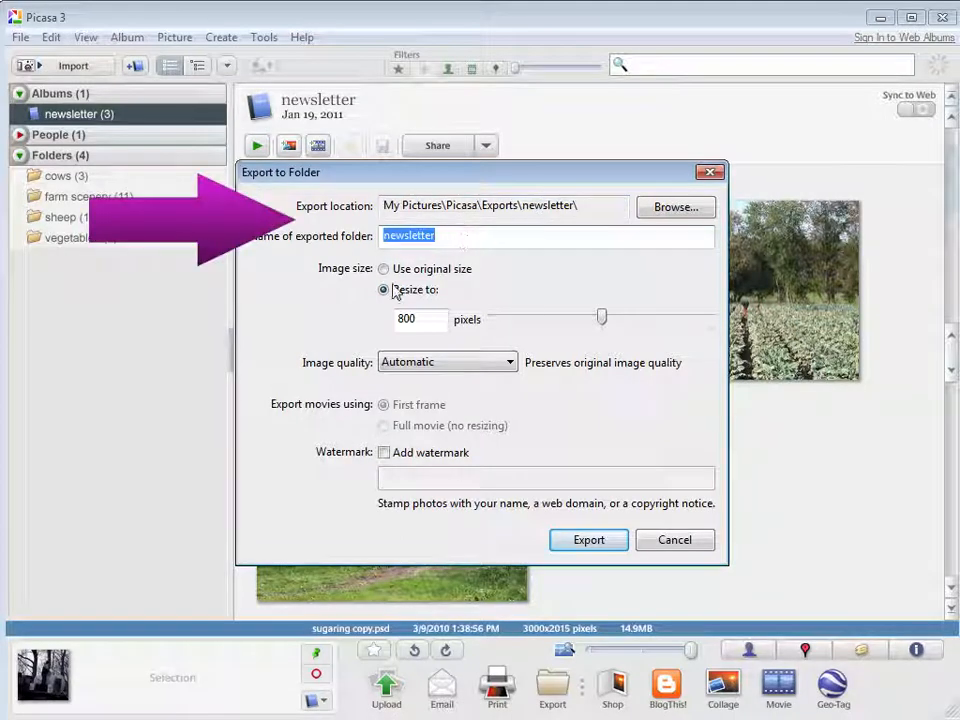
- Switch the export to Resize to and drag the size slider from 800 to 640 pixels
click(383, 269)
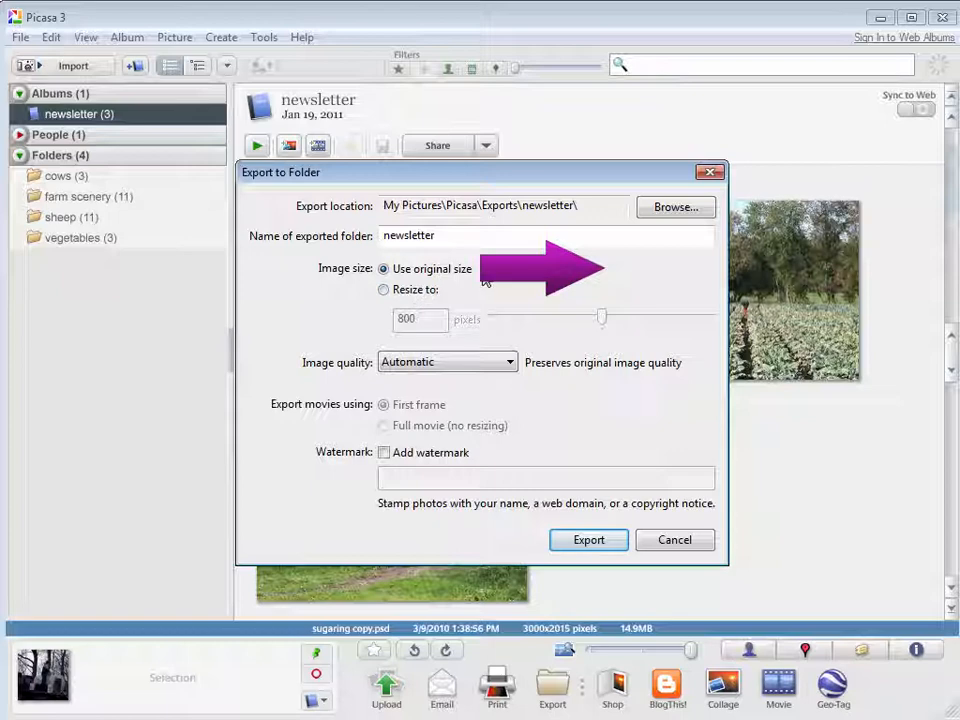
click(384, 290)
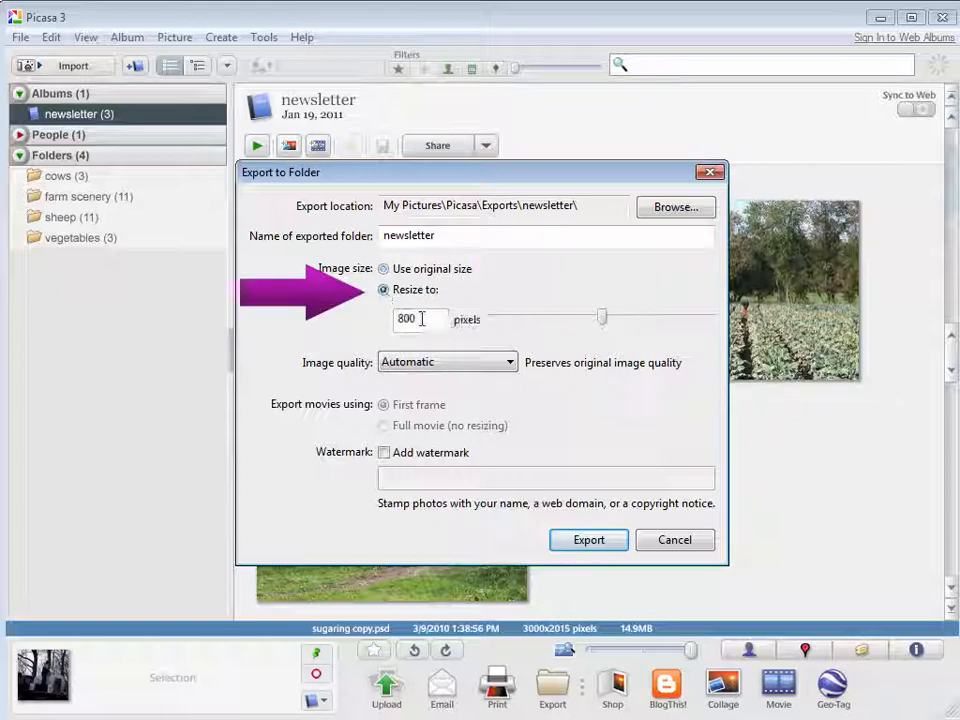
drag(600, 317, 565, 317)
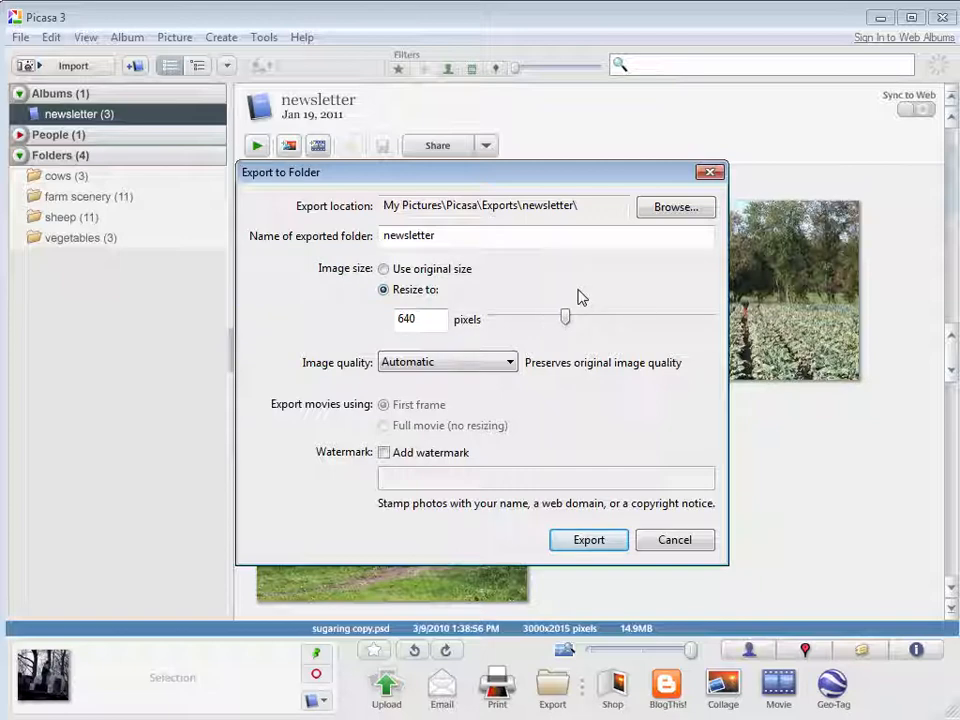
mouse_move(380, 182)
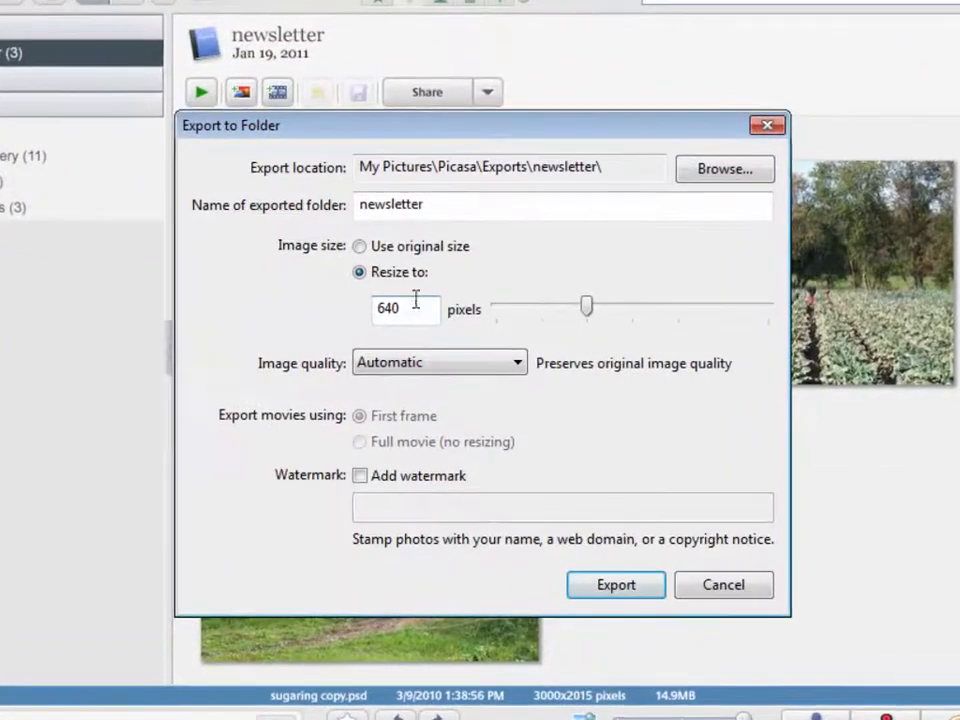
- Move the Export to Folder dialog aside and export the photo at 640 pixels
drag(230, 124, 578, 77)
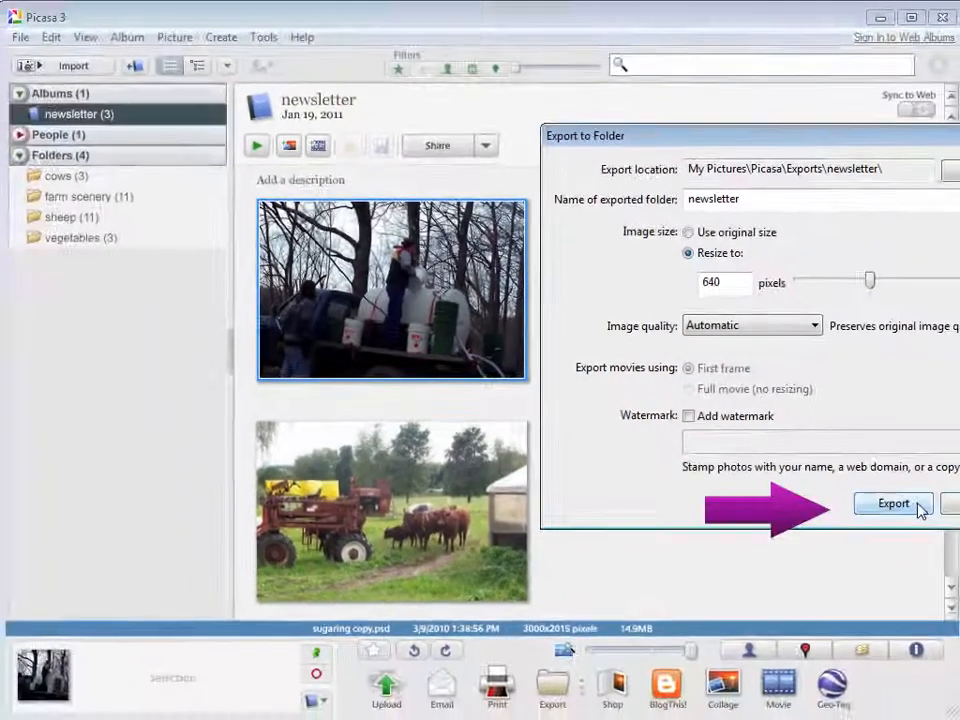
click(892, 503)
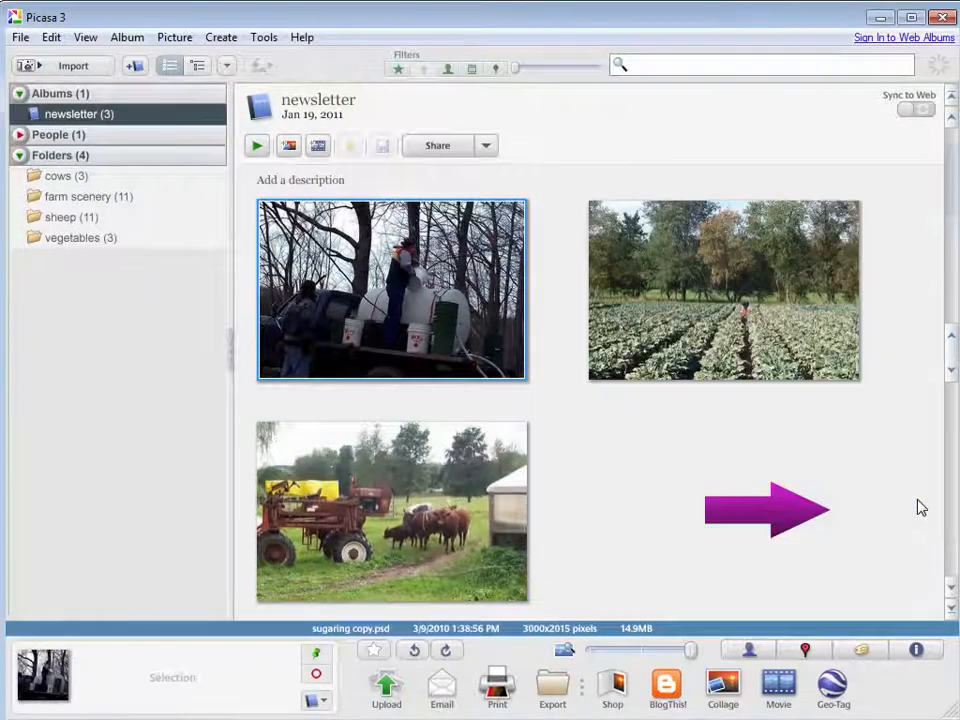